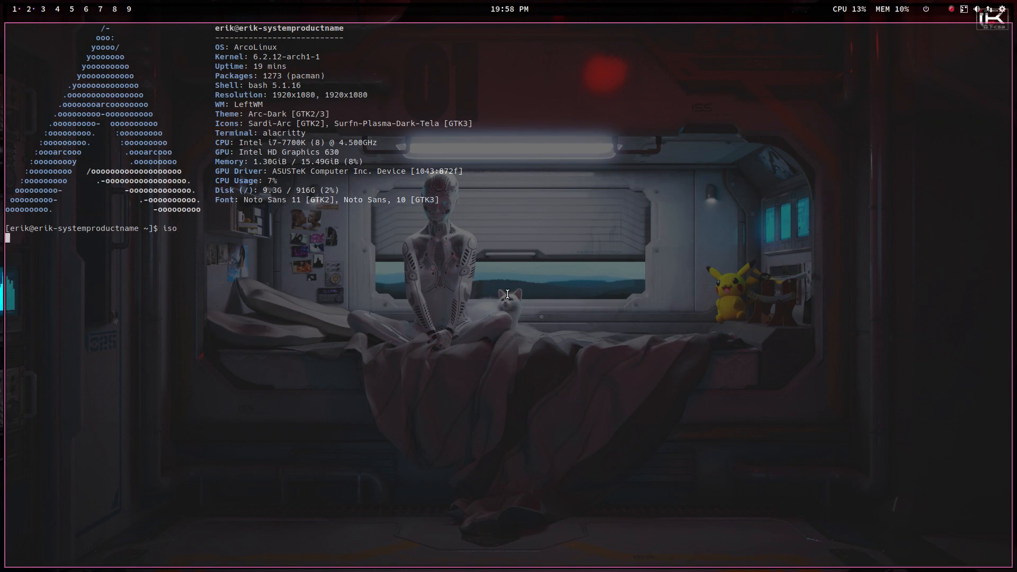
Print the ISO release details, then launch ArchLinux Tweak Tool with password authentication.
key(Return)
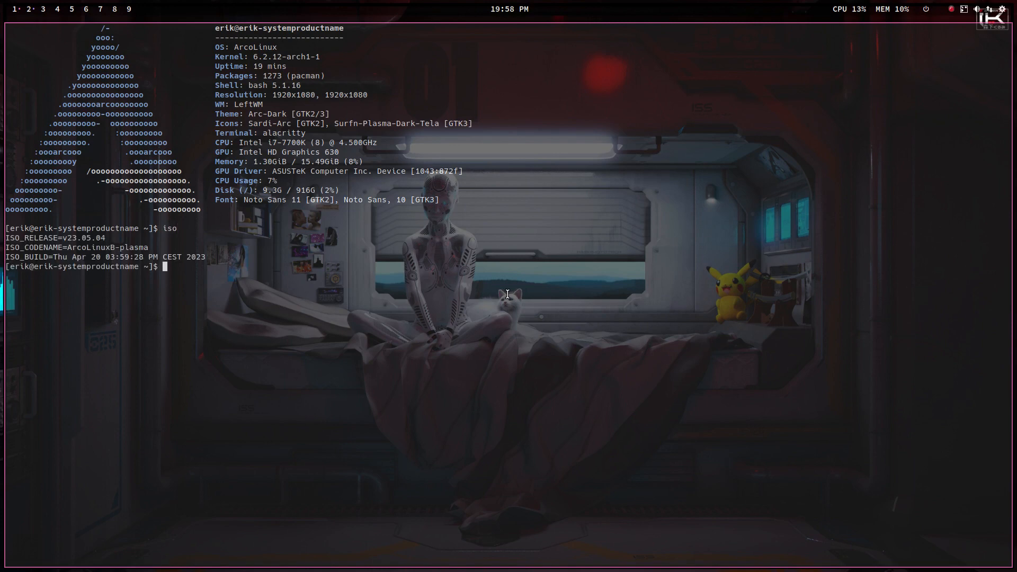
text(att)
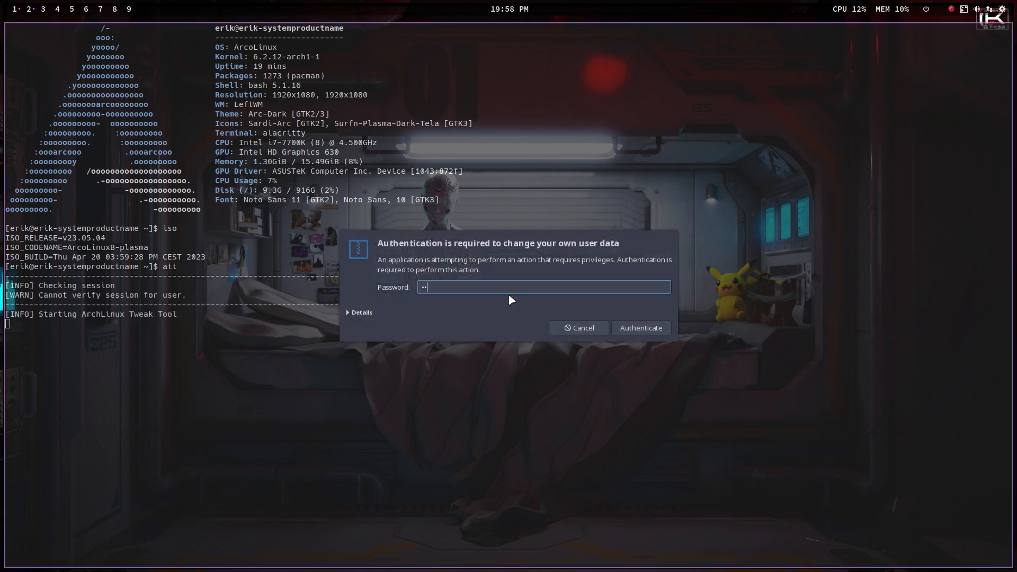
click(639, 327)
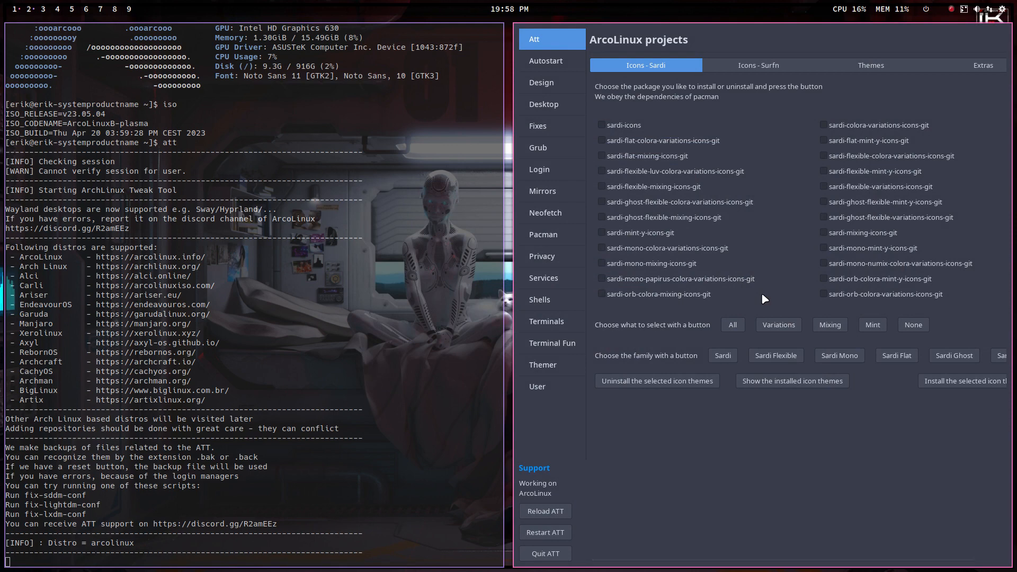
mouse_move(578, 87)
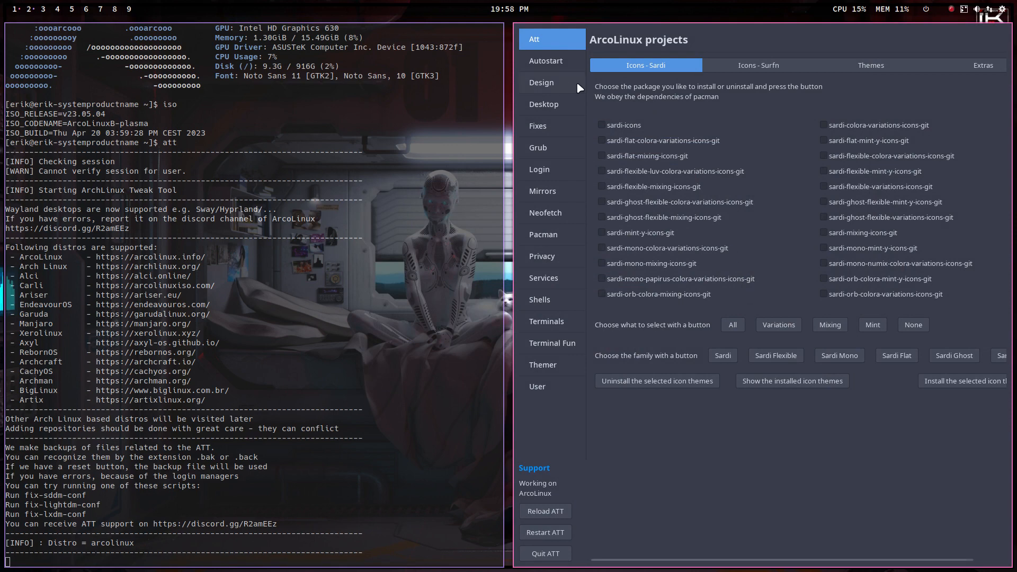
Open the Tweak Tool's Desktop section and pick a desktop from the installable list.
click(543, 104)
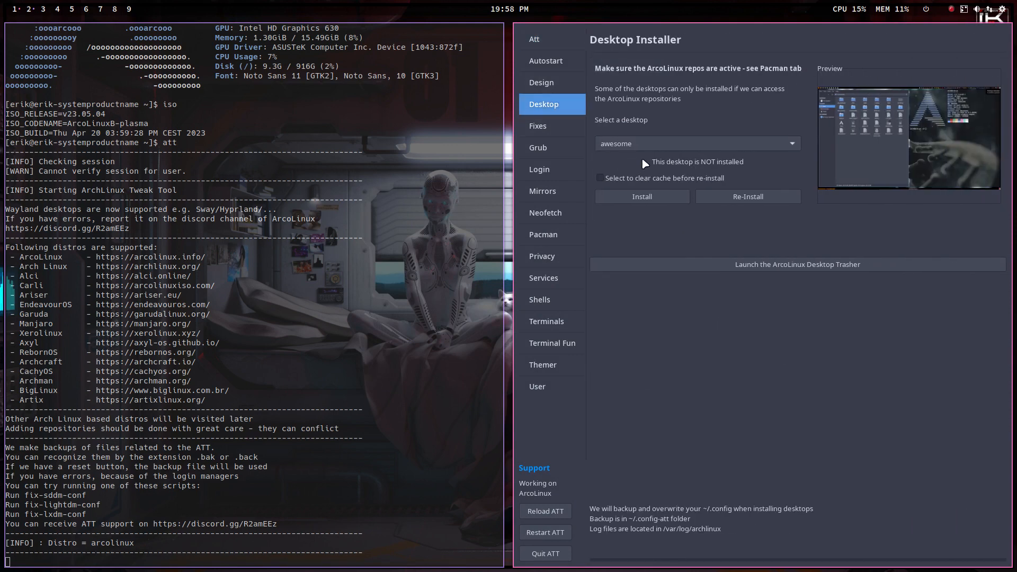
click(696, 143)
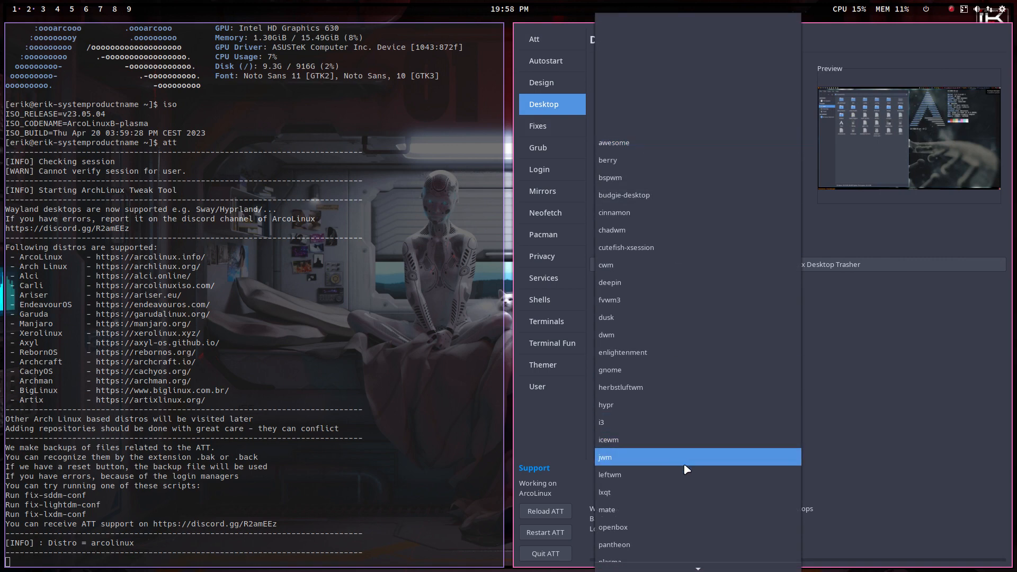
click(610, 474)
text(xd)
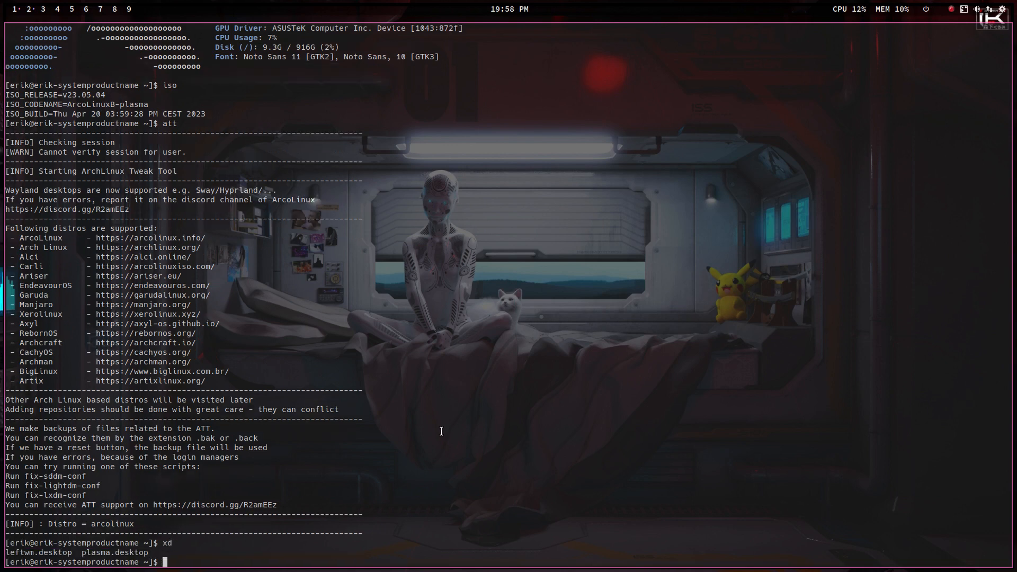
Start the update command in a terminal beside Thunar showing the home folder.
text(===+)
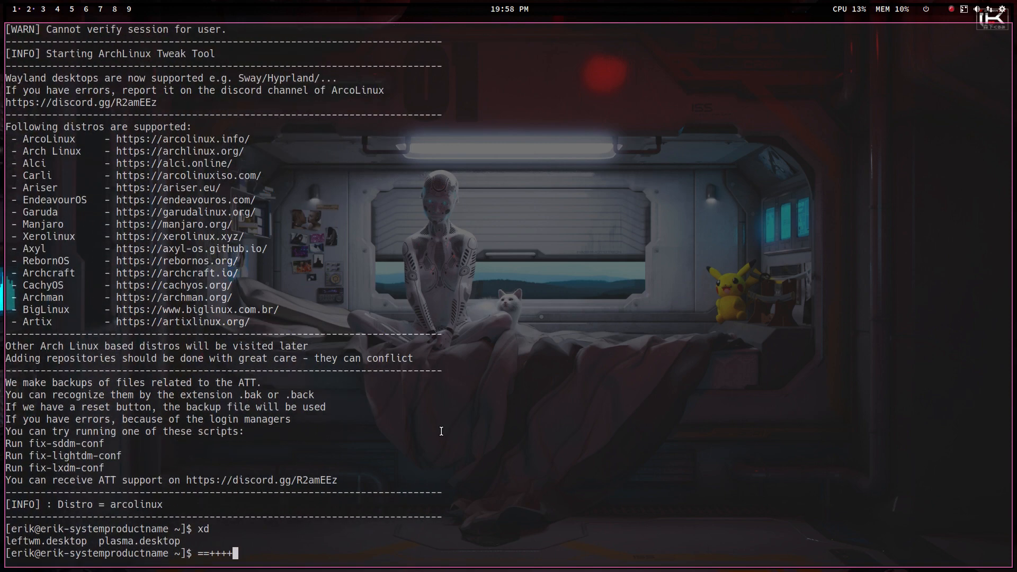
scroll(down, 3)
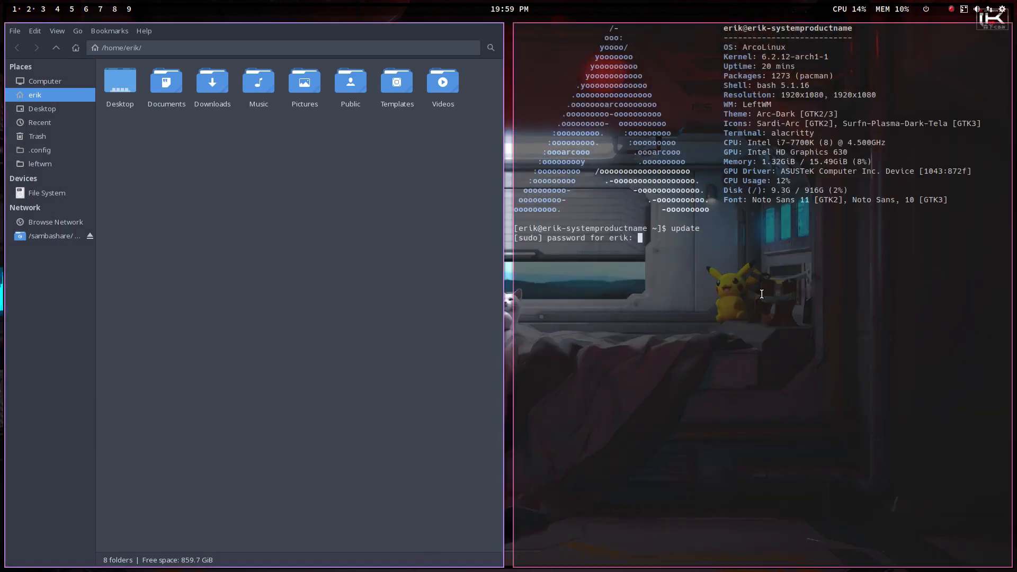
Submit the sudo password so the update runs and reports nothing to upgrade.
key(Return)
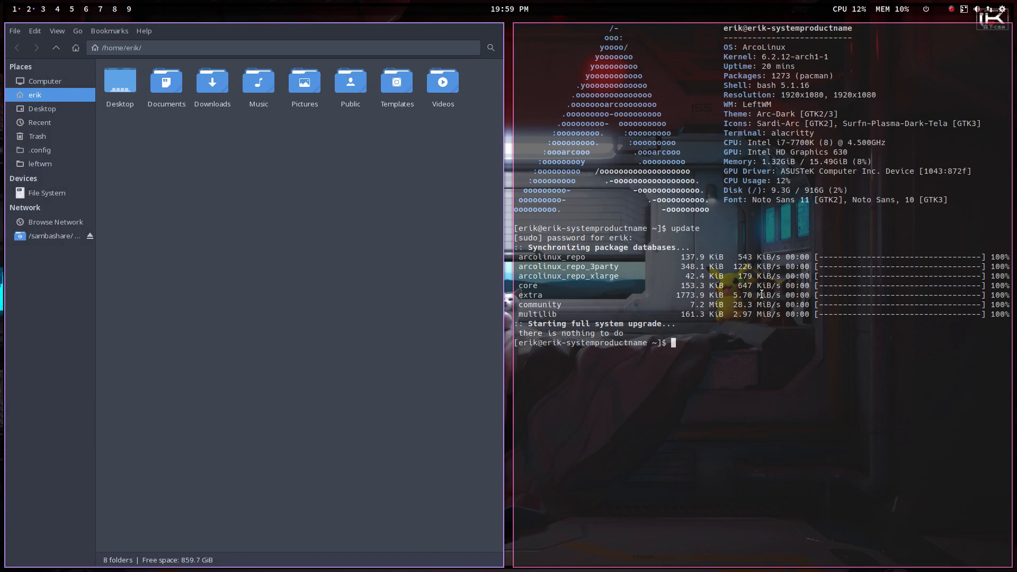
text(skel)
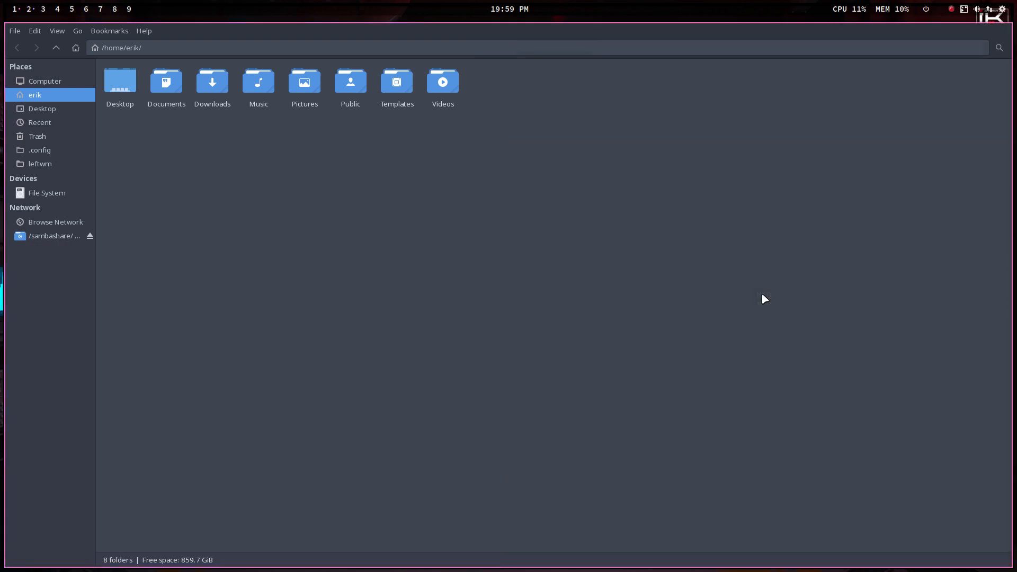
Browse /etc/skel/.config to its leftwm folder, then switch to the home .config folder.
click(47, 193)
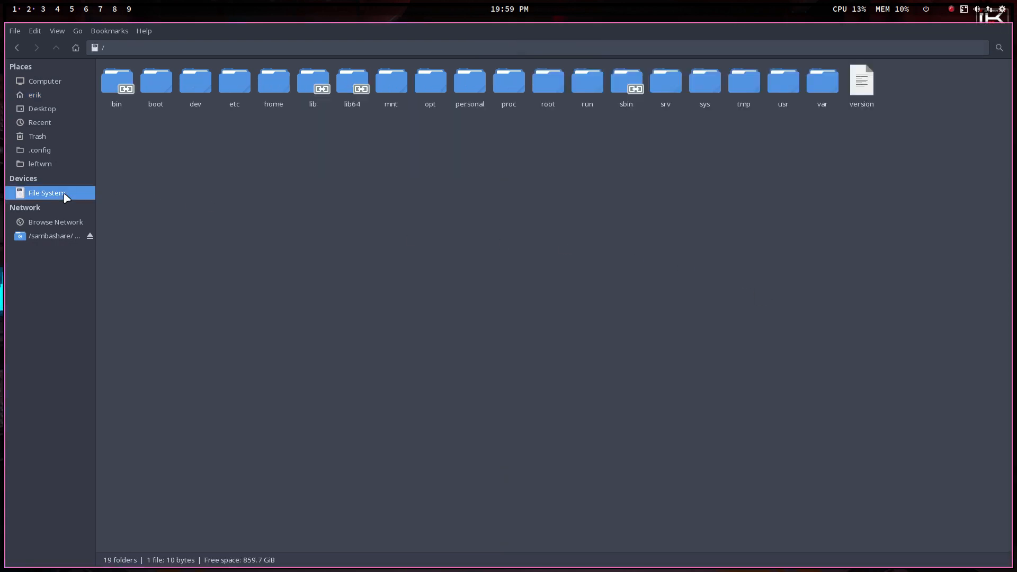
double_click(235, 81)
text(skel)
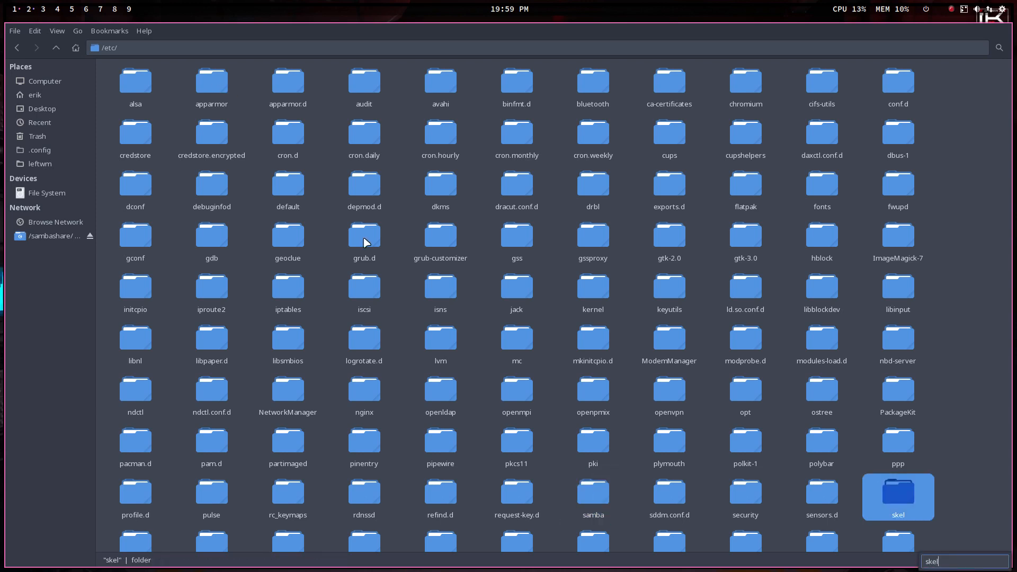
double_click(897, 496)
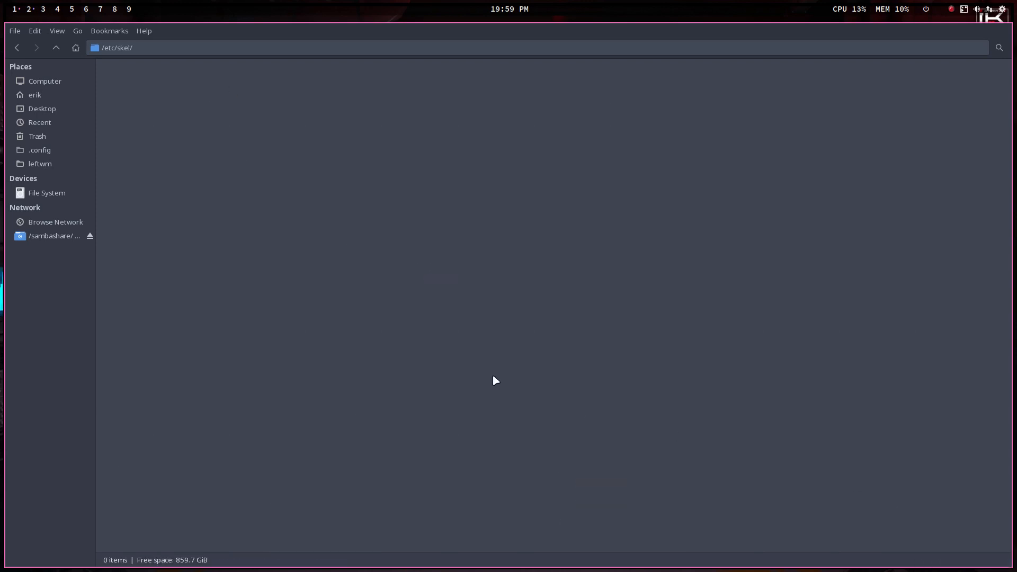
double_click(39, 150)
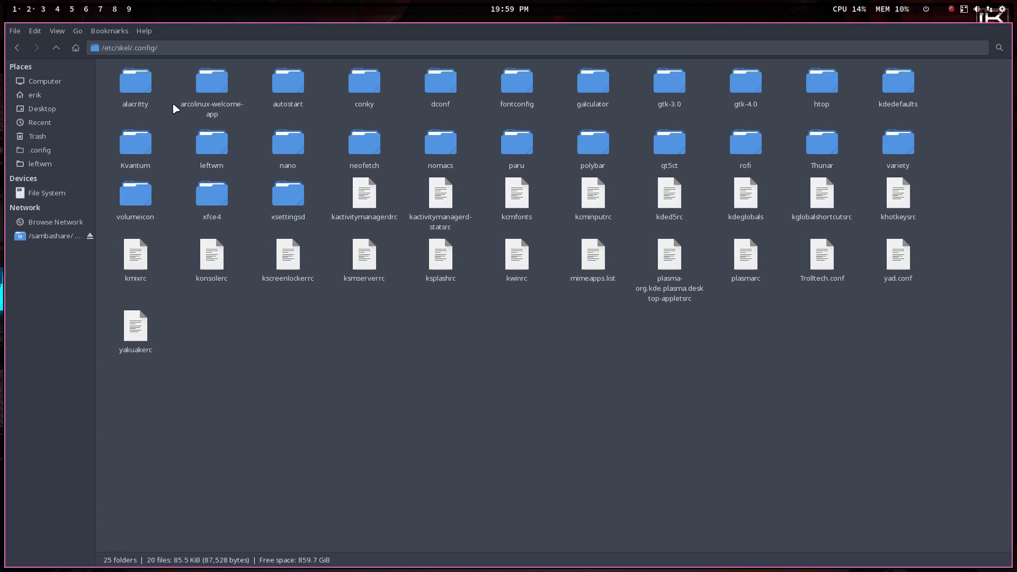
mouse_move(439, 173)
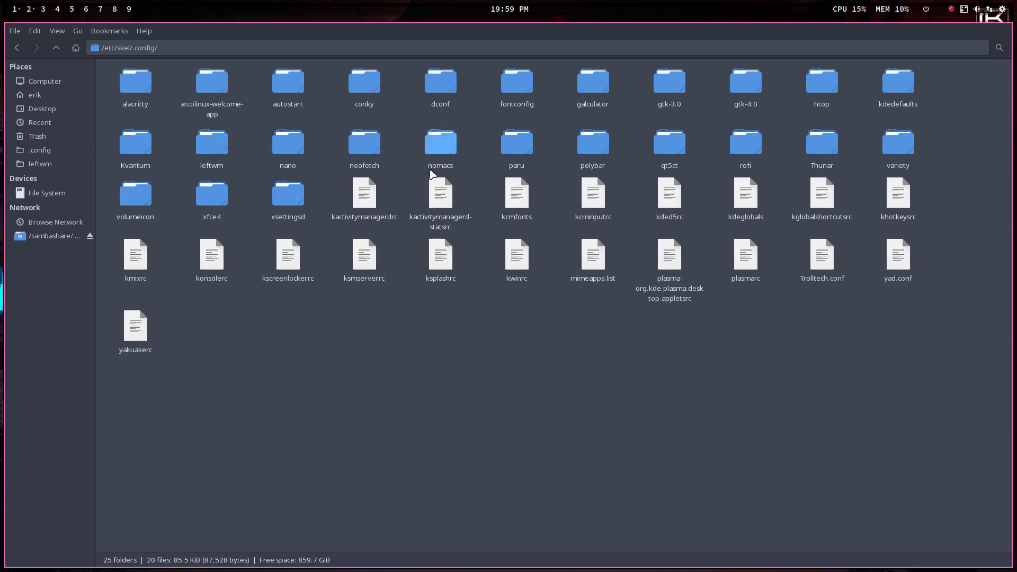
click(212, 144)
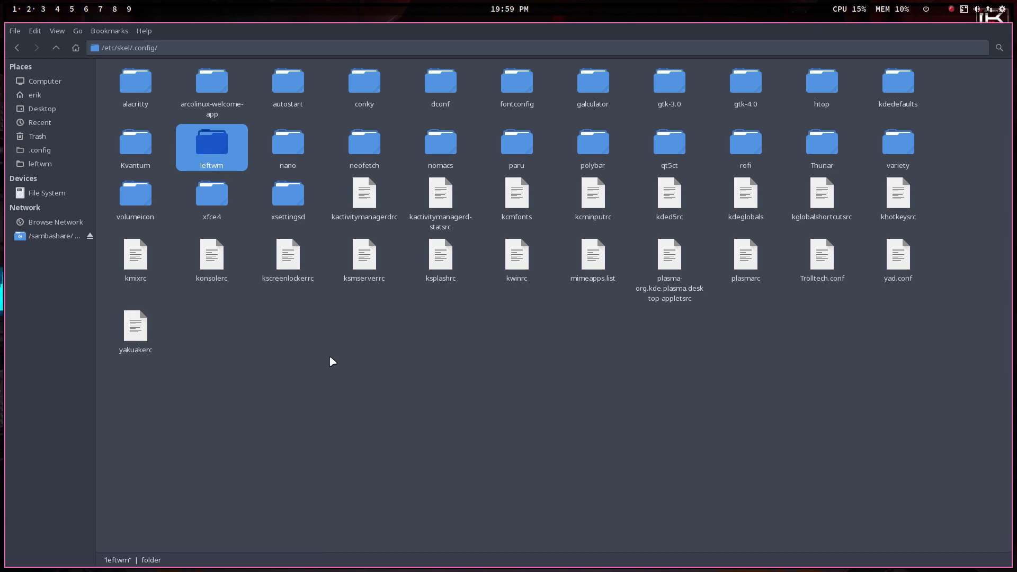
mouse_move(43, 99)
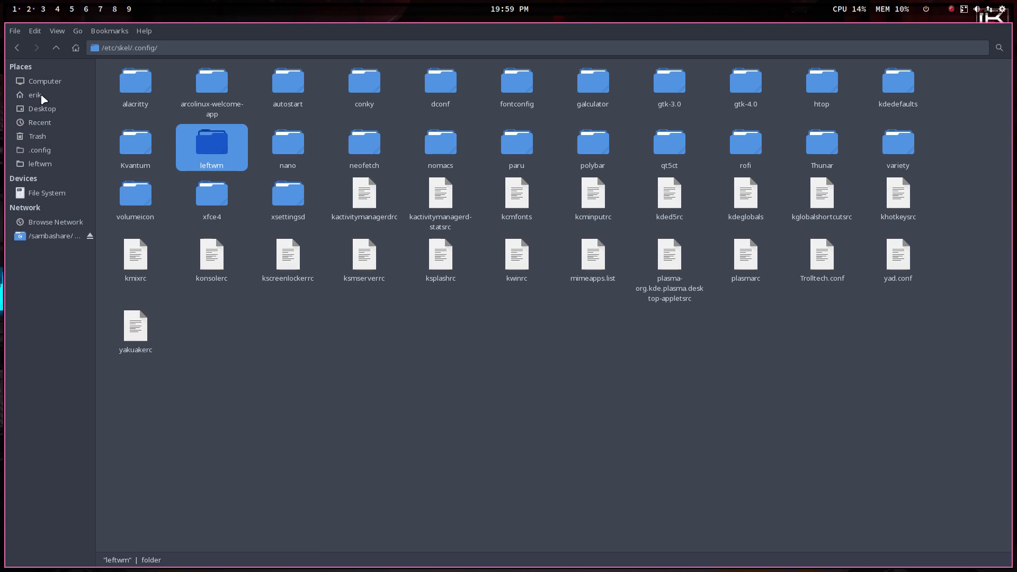
click(40, 150)
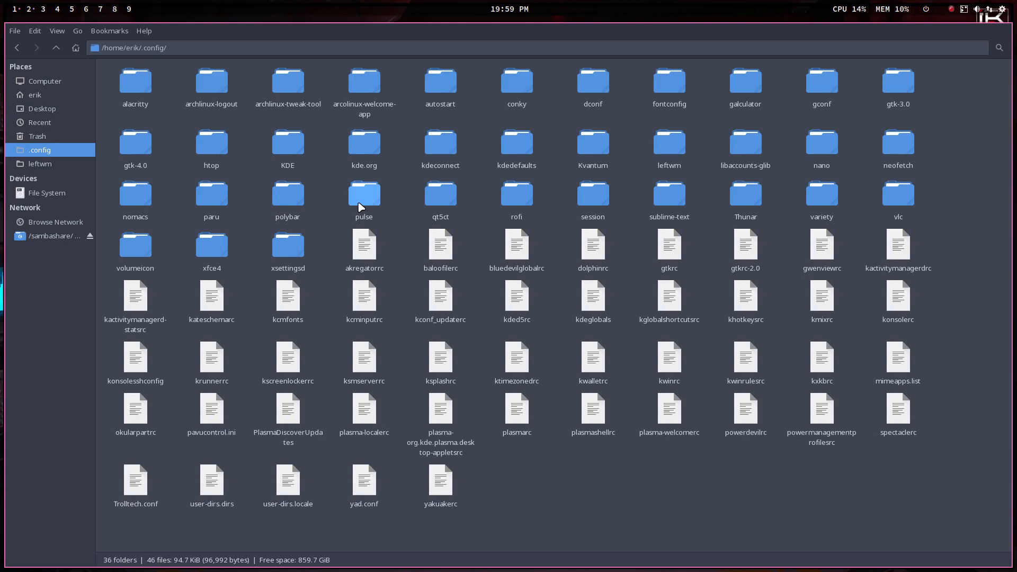
click(287, 198)
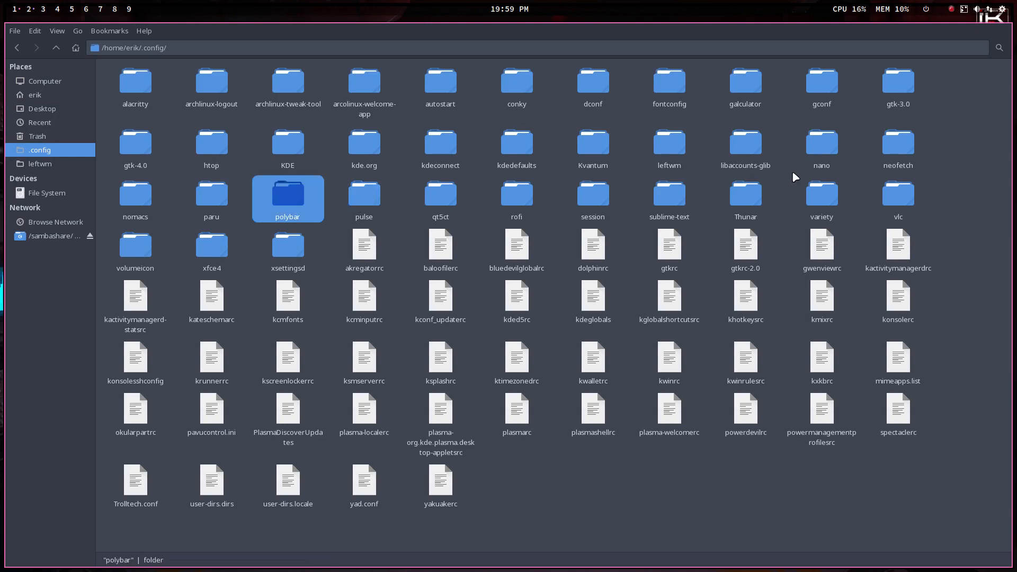
mouse_move(549, 176)
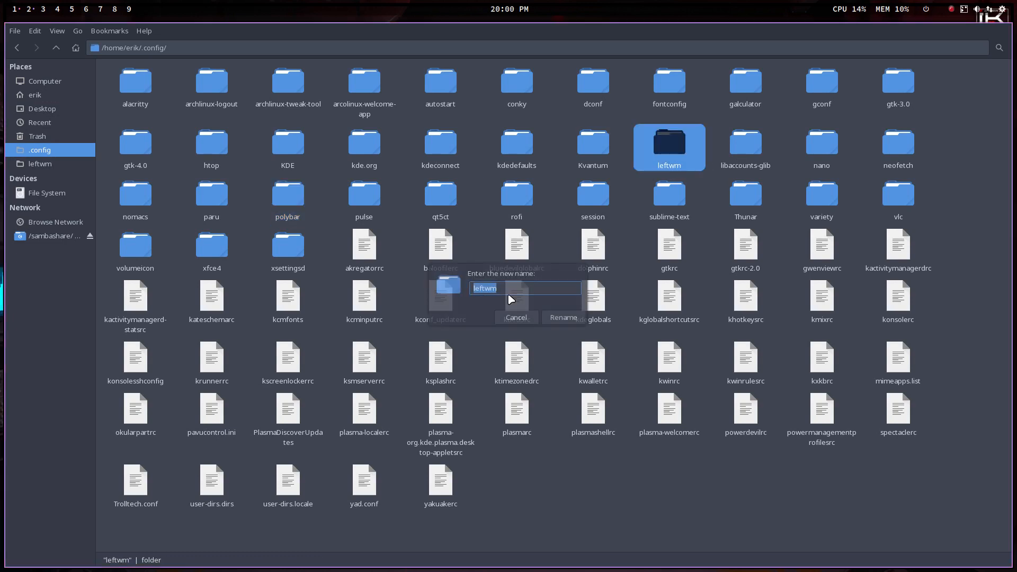
Rename ~/.config/leftwm to 'leftwm-mine' in the rename dialog.
text(-lm)
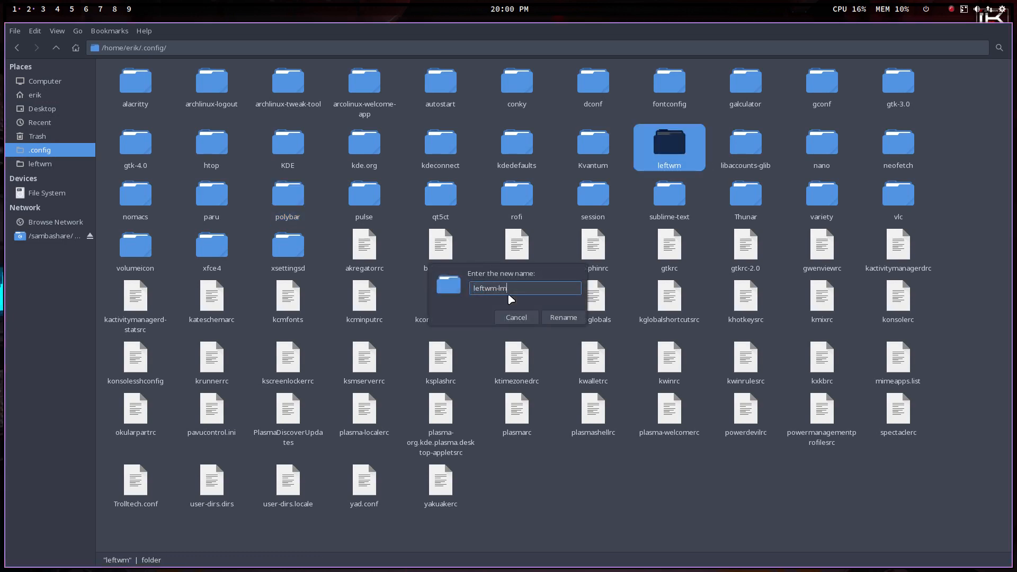
text(ine)
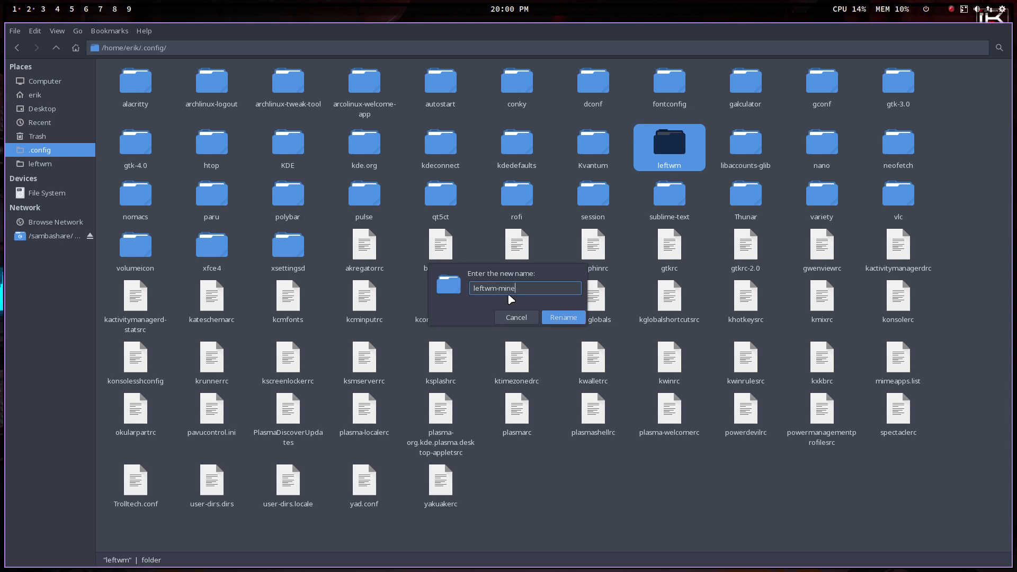
click(563, 317)
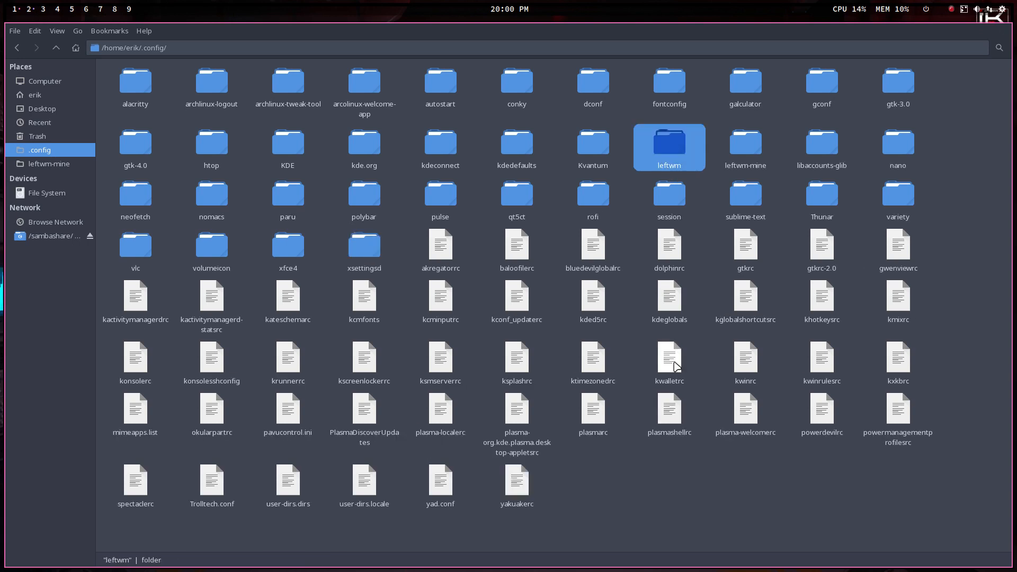
mouse_move(746, 142)
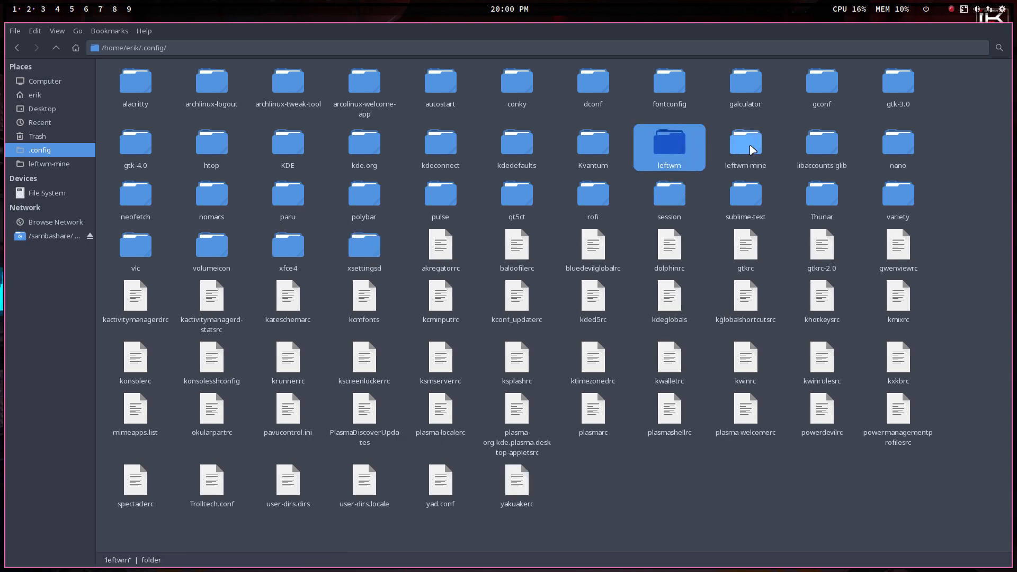
Check the context actions for both folders, then install Meld with 'sudo pacman -S meld'.
right_click(746, 142)
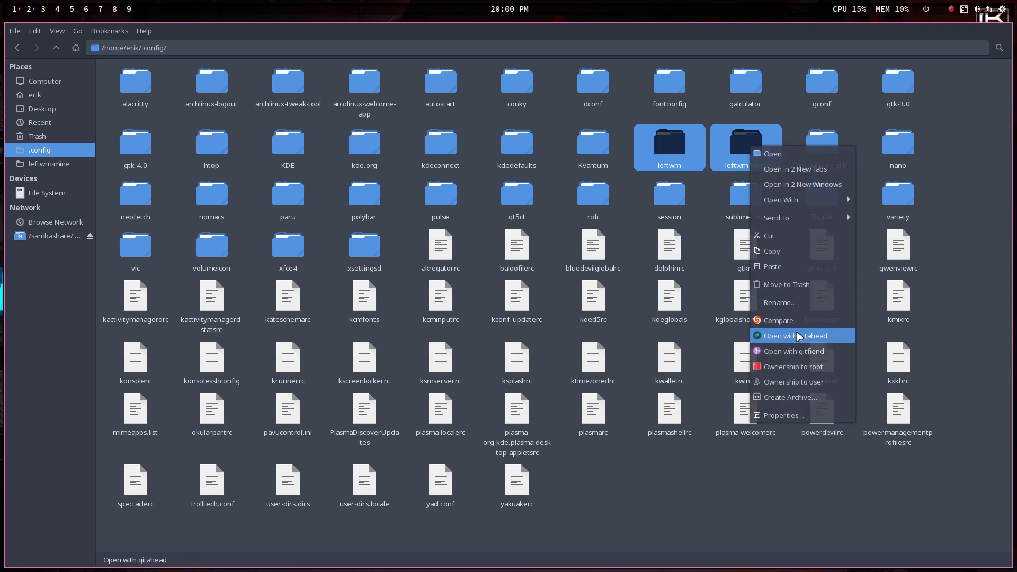
mouse_move(777, 320)
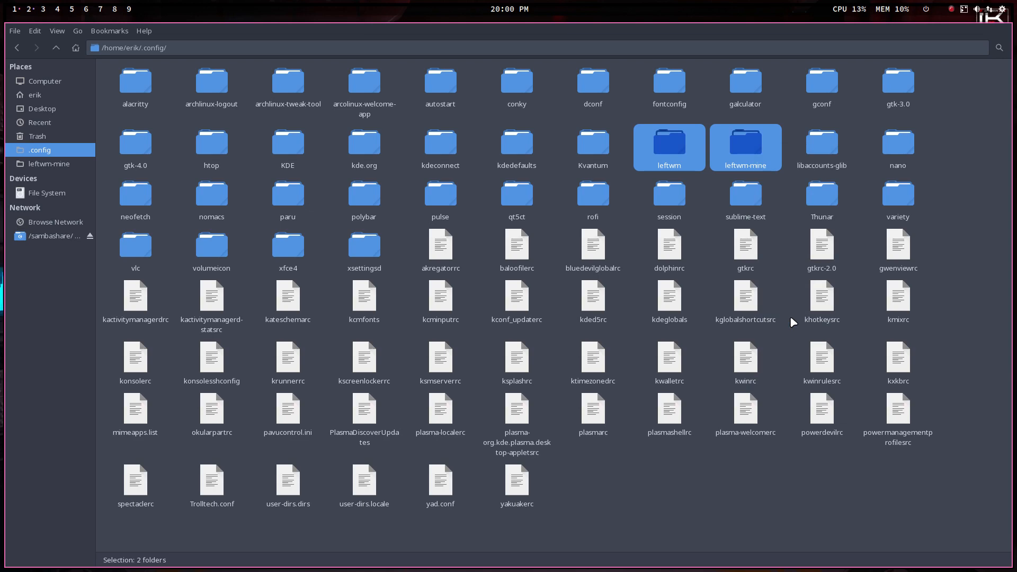
mouse_move(705, 458)
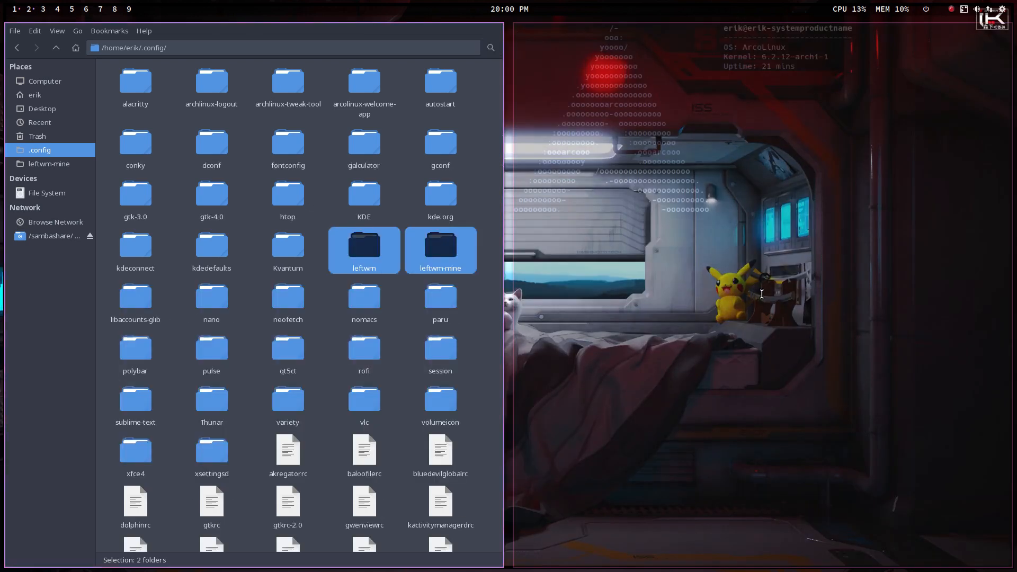
text(sudo pacman -S meld)
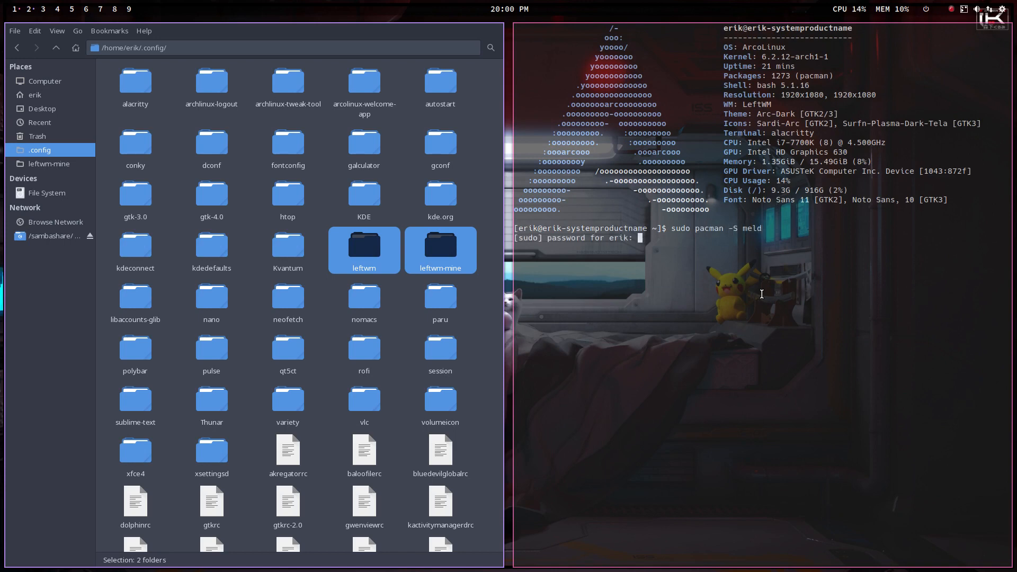
key(Return)
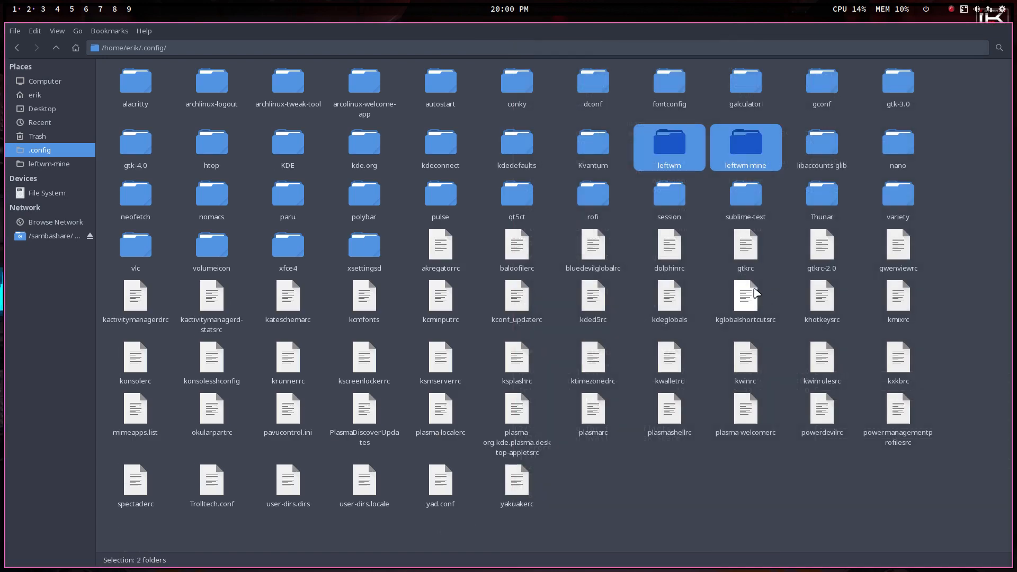
Compare the selected leftwm and leftwm-mine folders in Meld from the context menu.
right_click(745, 148)
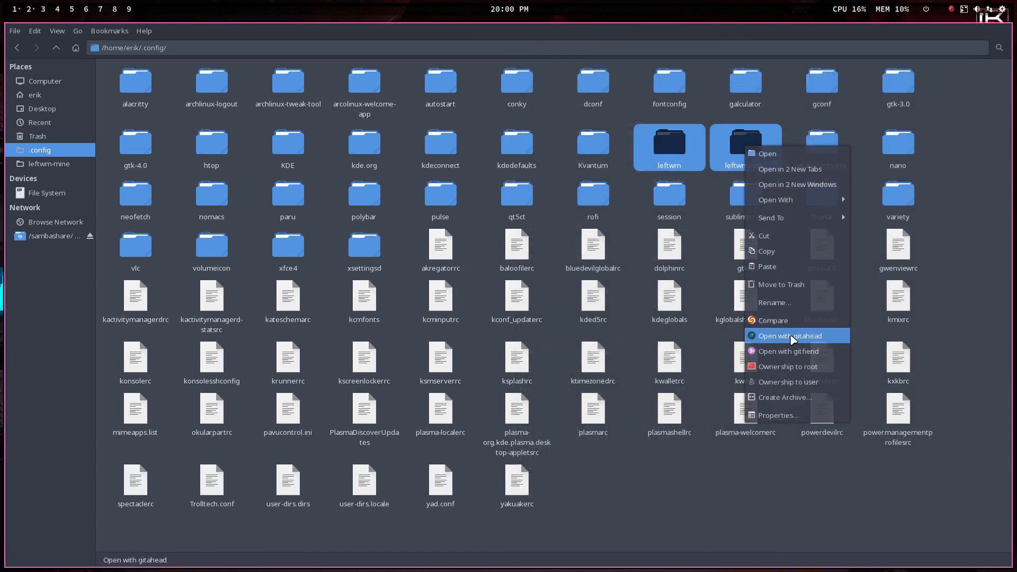
click(772, 320)
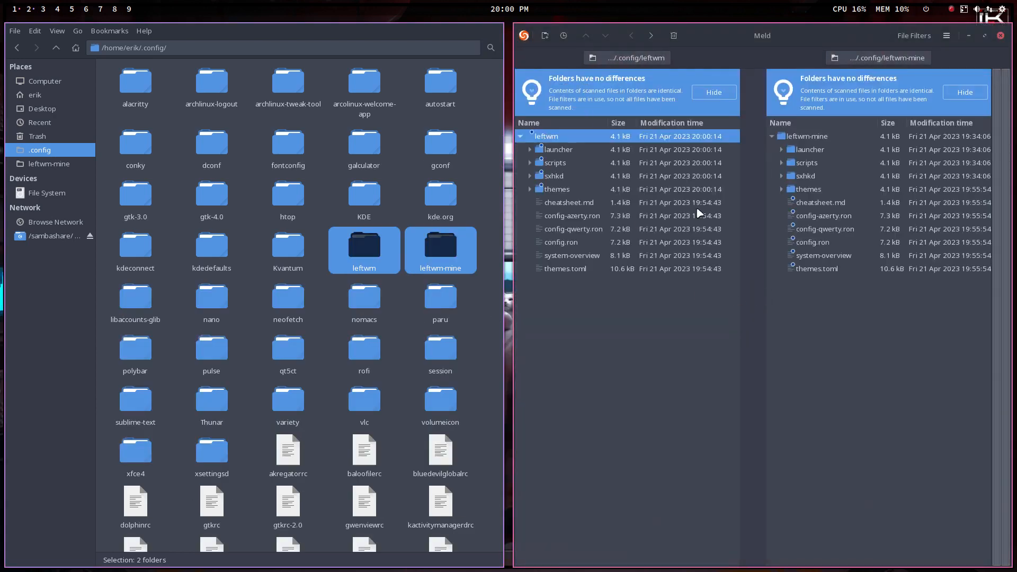
mouse_move(734, 292)
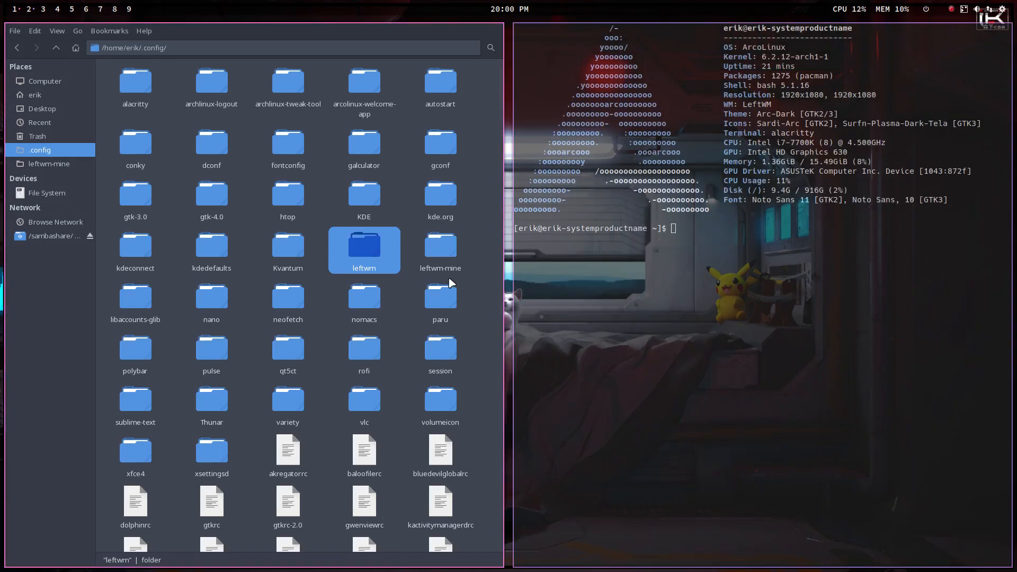
Open the leftwm config folder and select config.ron together with the sxhkd folder.
double_click(364, 246)
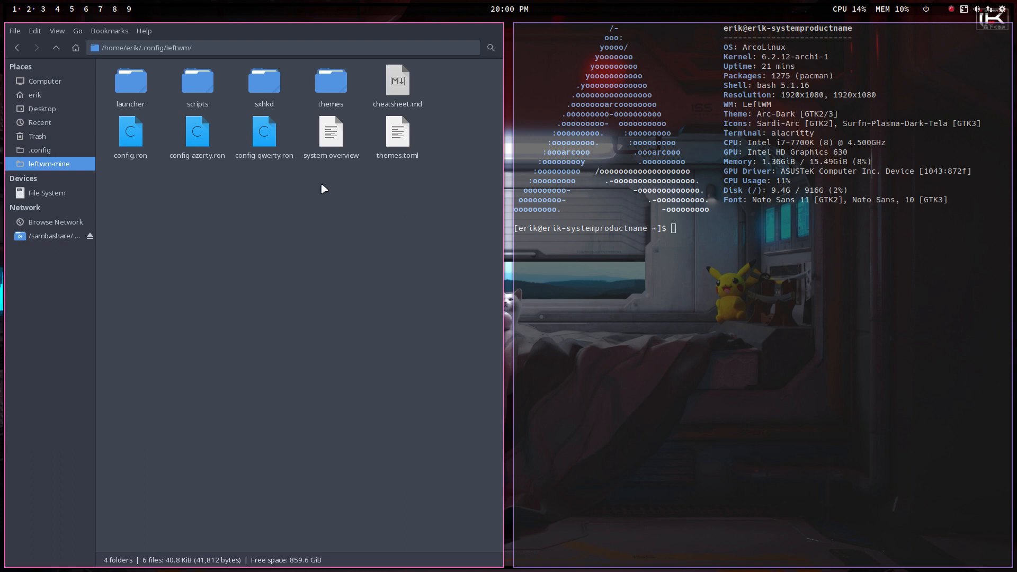
click(264, 84)
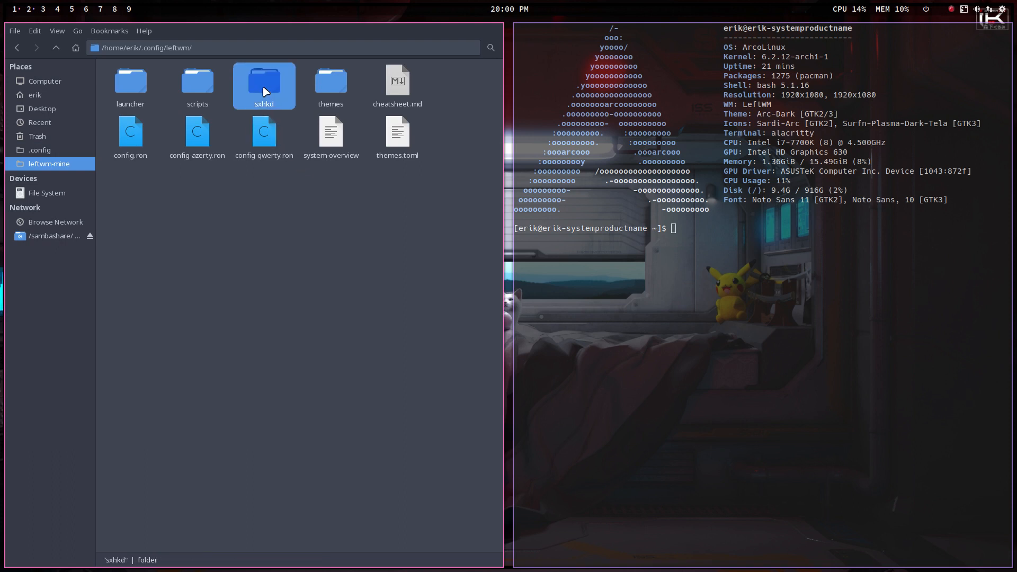
click(130, 136)
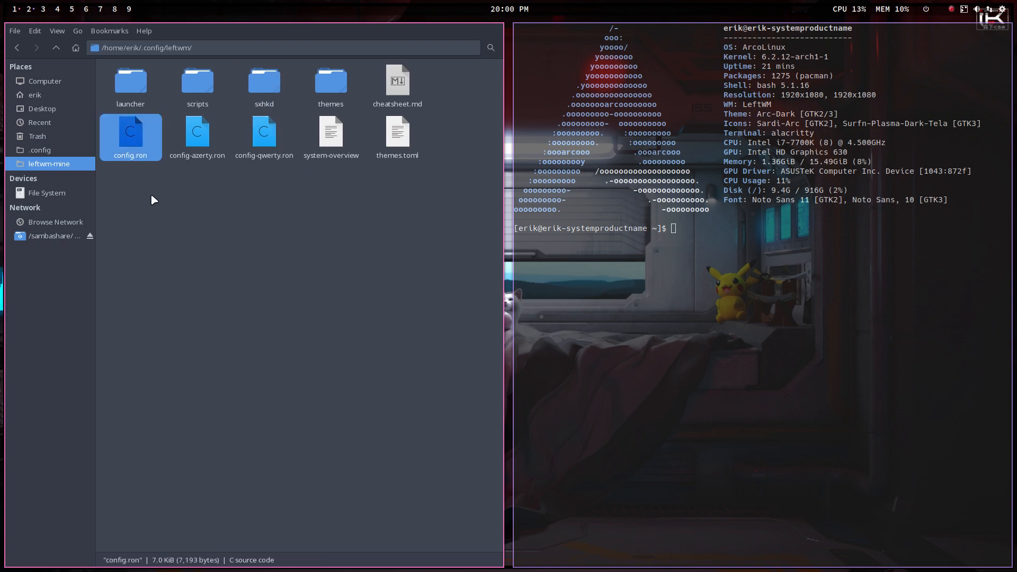
click(264, 133)
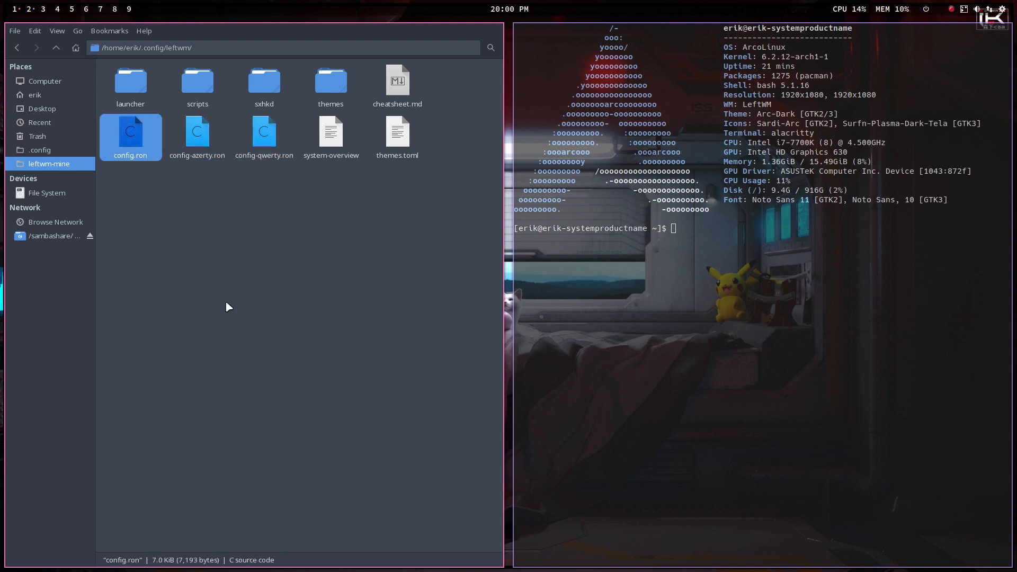
mouse_move(264, 81)
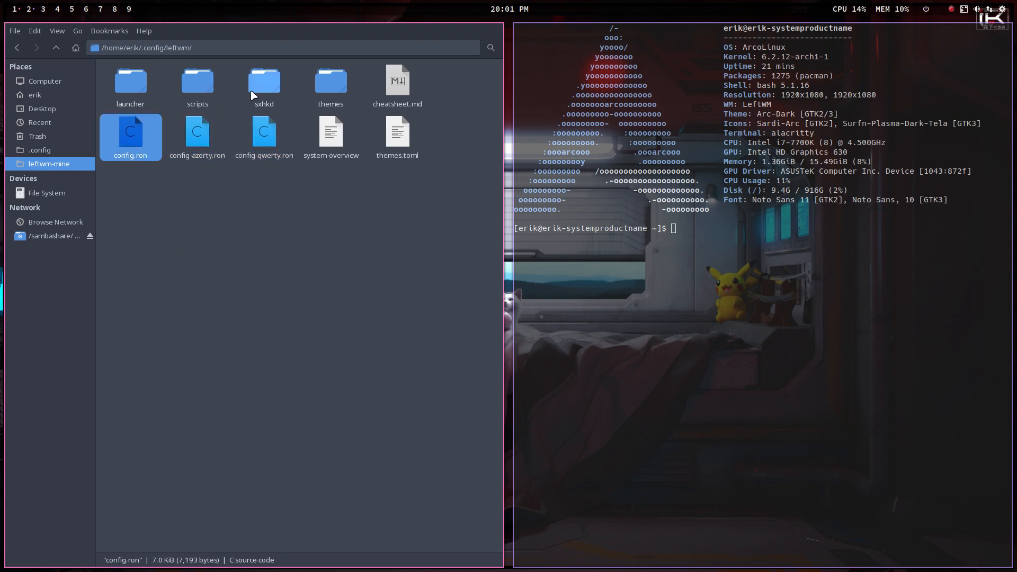
click(263, 84)
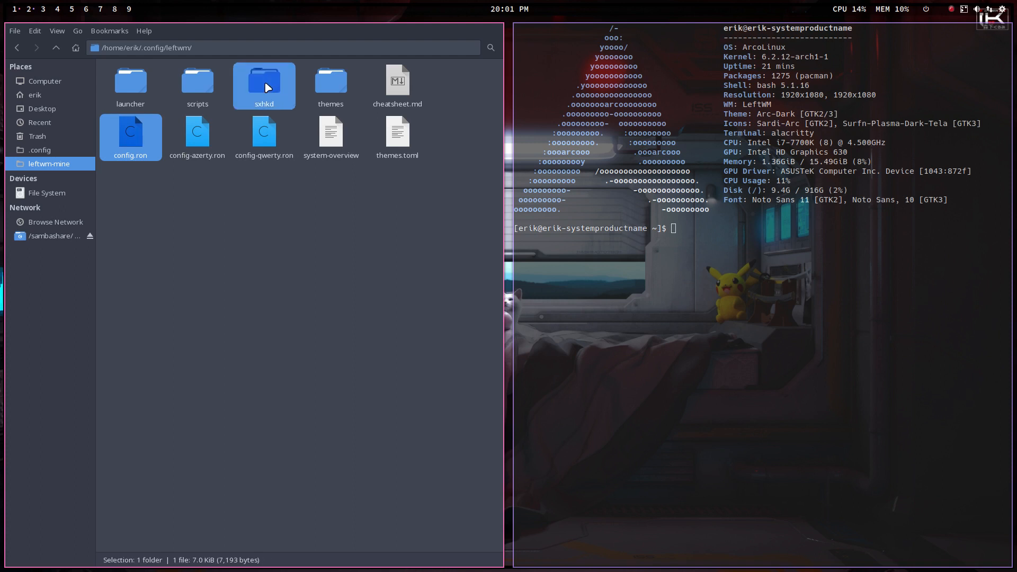